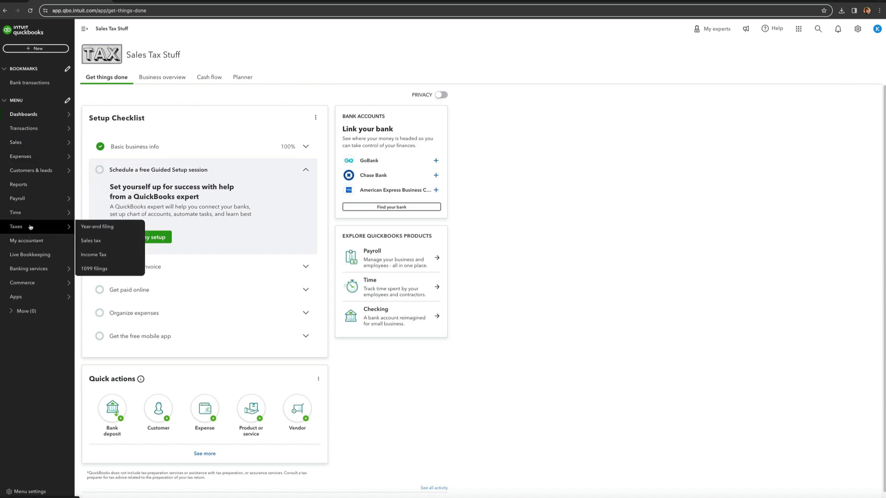
Open Sales Tax Settings, listing the Massachusetts, New Jersey and New York tax agencies.
left_click(91, 241)
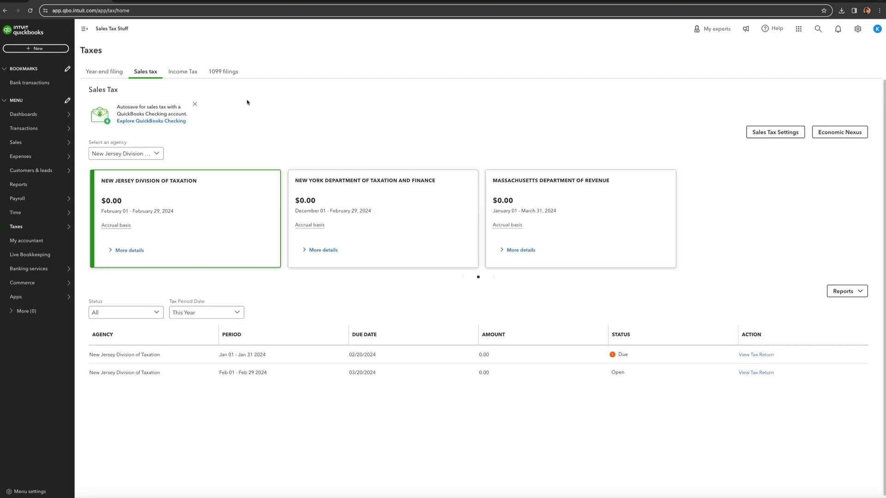
left_click(775, 132)
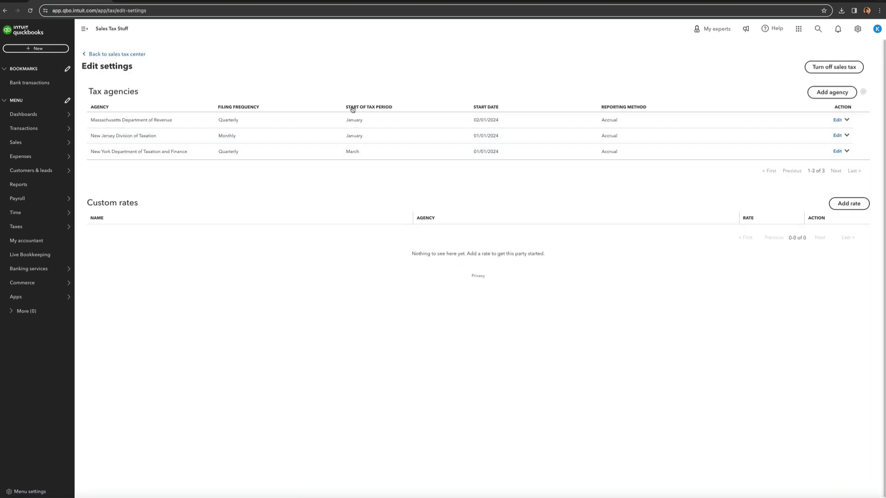
mouse_move(133, 210)
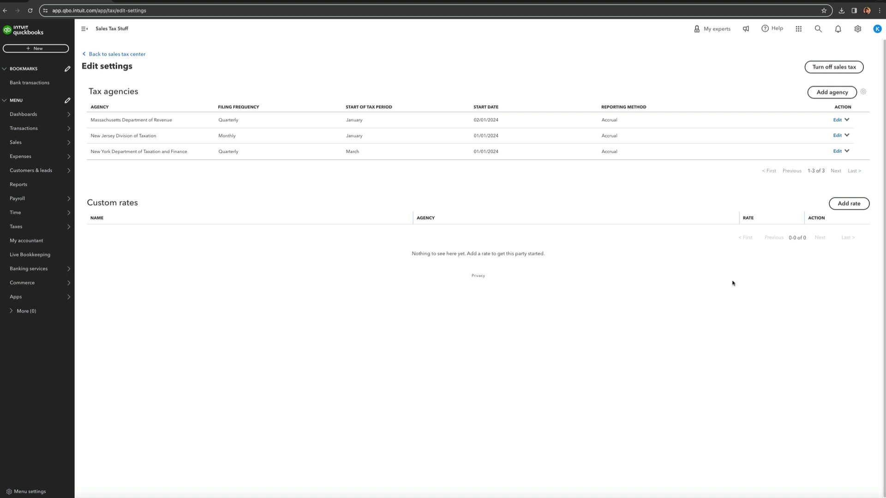
Add a combined custom rate named 'MA Weed' with Rate 1 nicknamed 'MA State'.
left_click(848, 203)
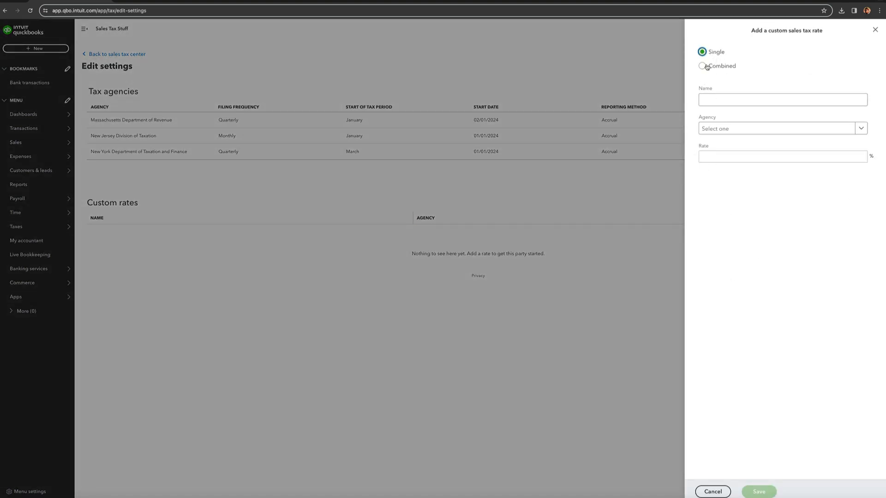
left_click(702, 65)
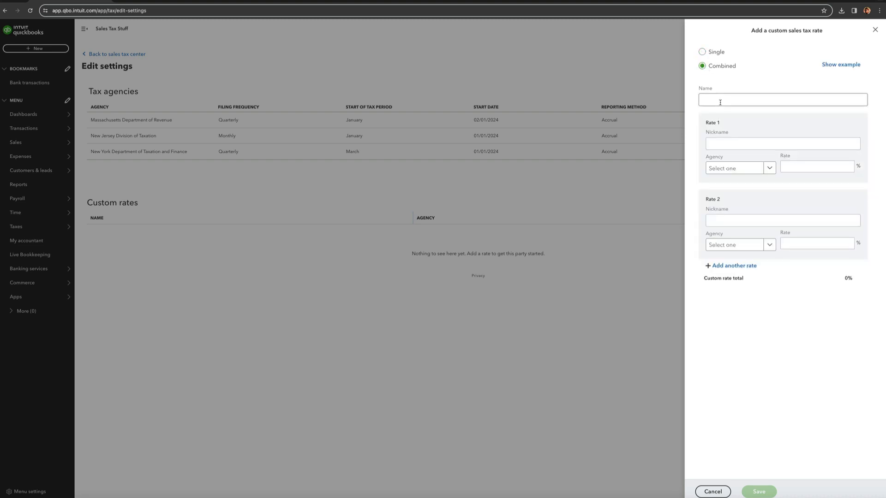
type("MA Cannibas")
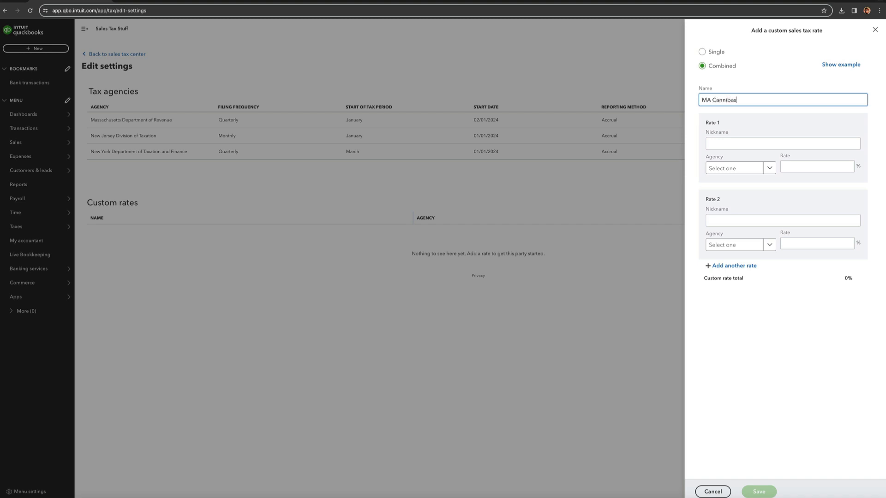
key("BackSpace")
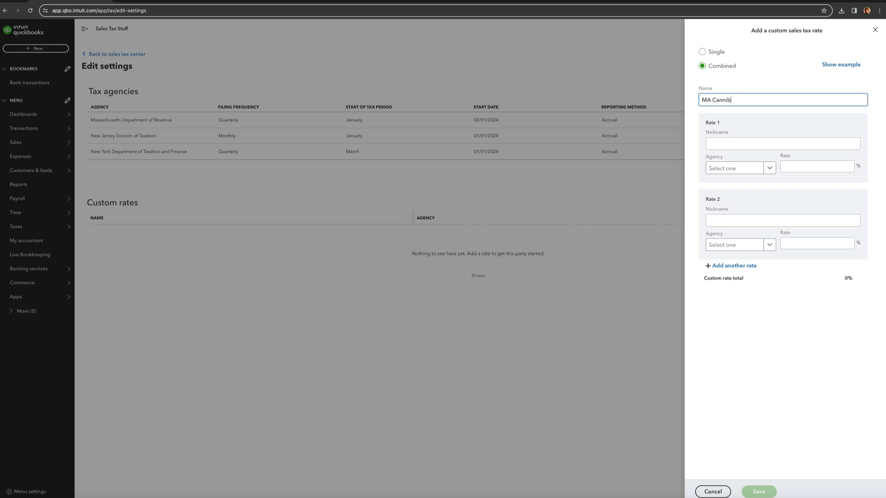
key("Backspace")
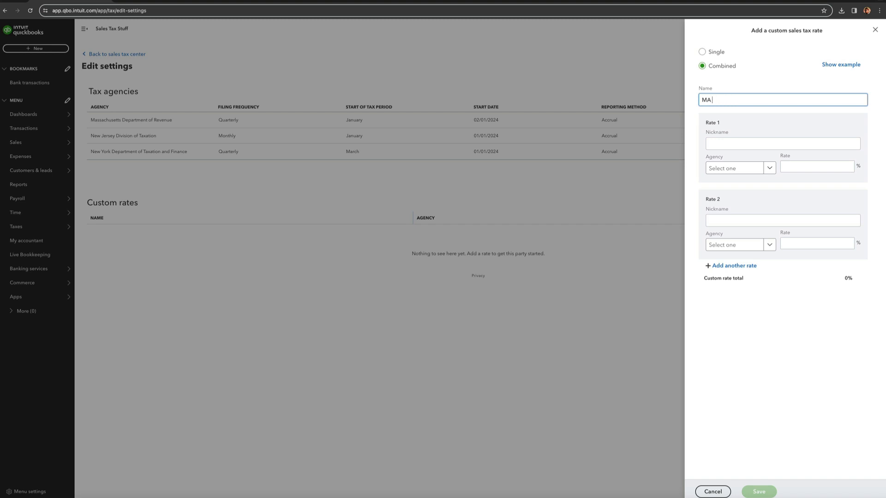
type("Weed")
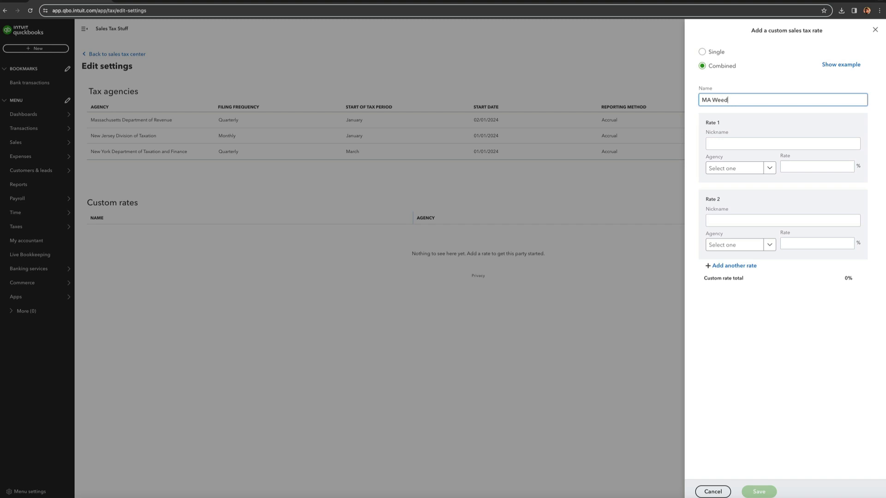
type("MA Sr")
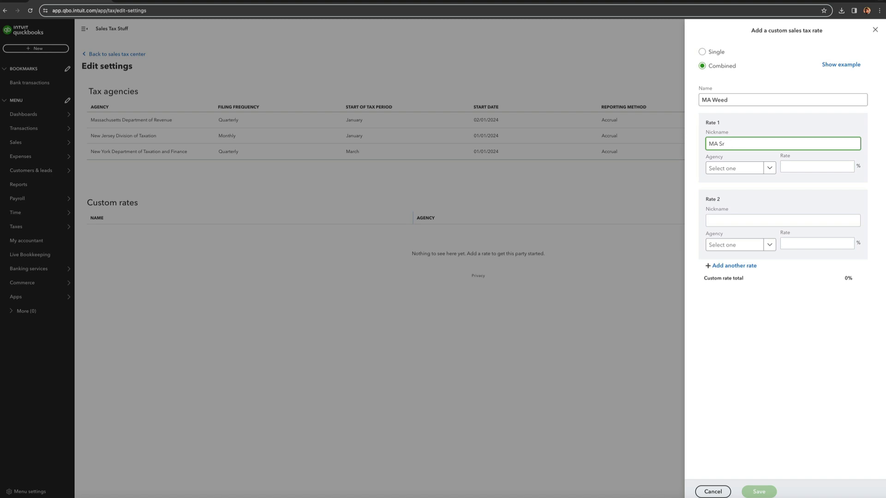
type("MA State")
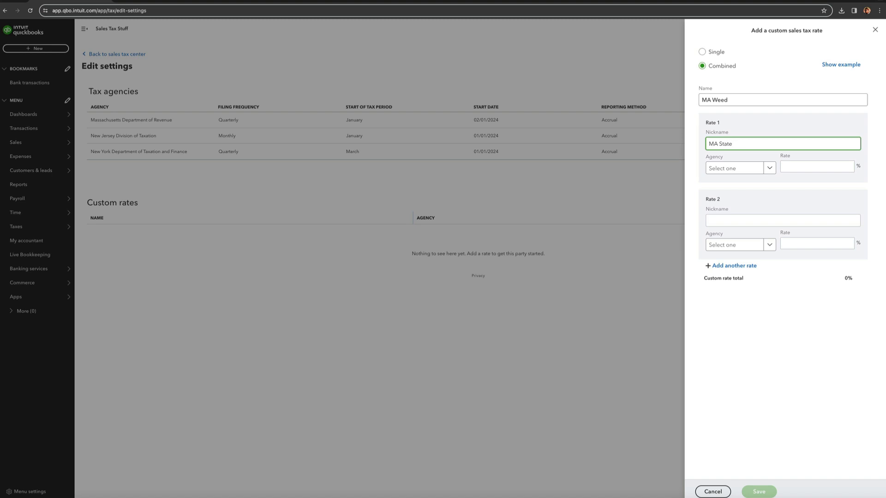
Assign Rate 1 to the Massachusetts Department of Revenue at 6.25%.
left_click(739, 168)
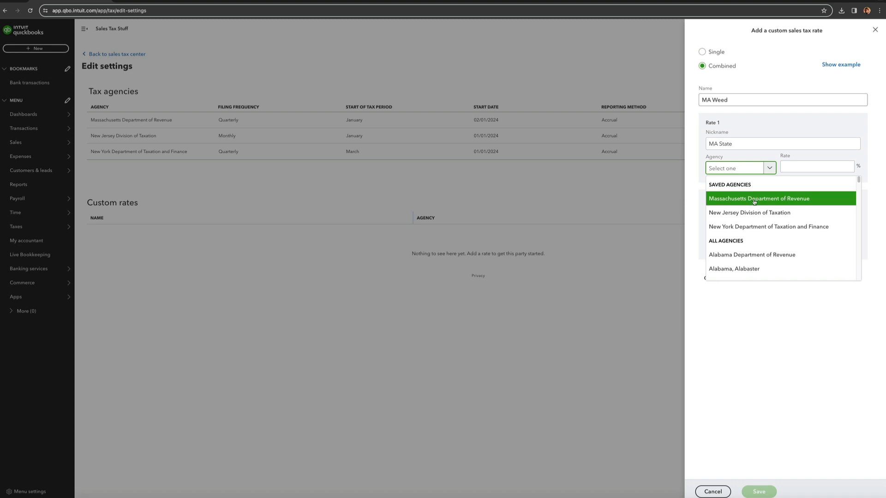
left_click(759, 199)
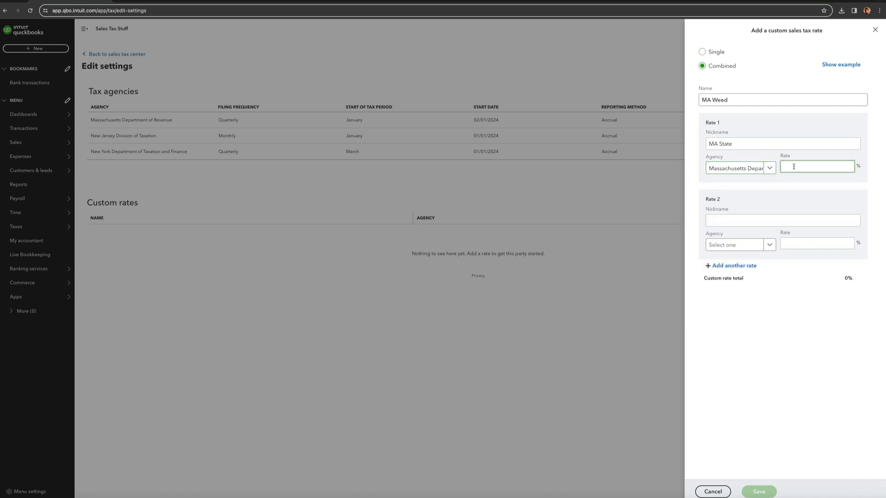
type("6.25")
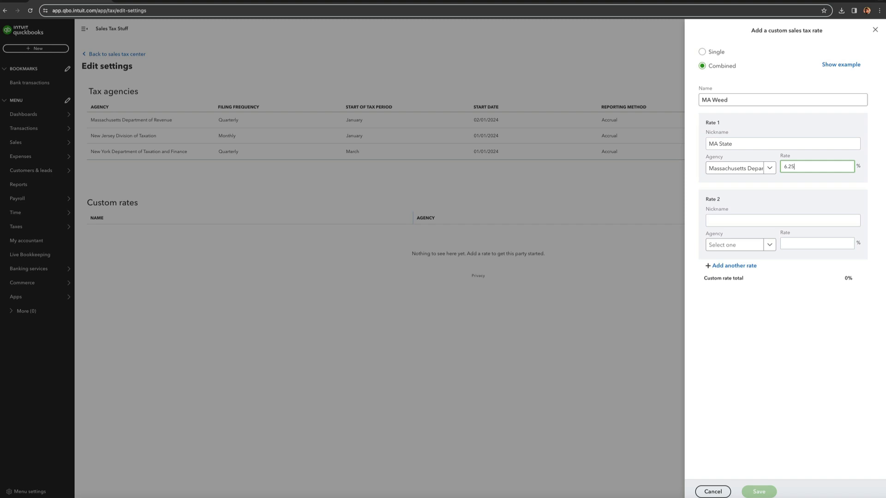
left_click(782, 221)
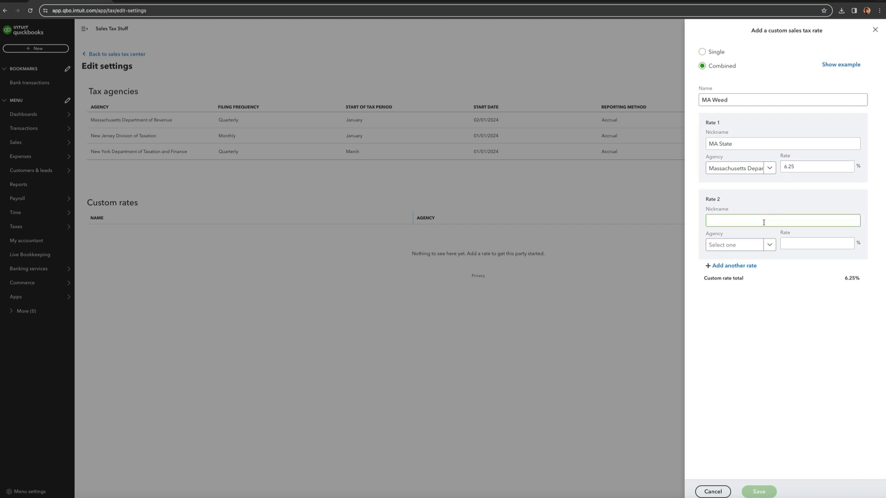
Add Rate 2 'MA Weed' for the Massachusetts Department of Revenue at 10.75%.
left_click(782, 221)
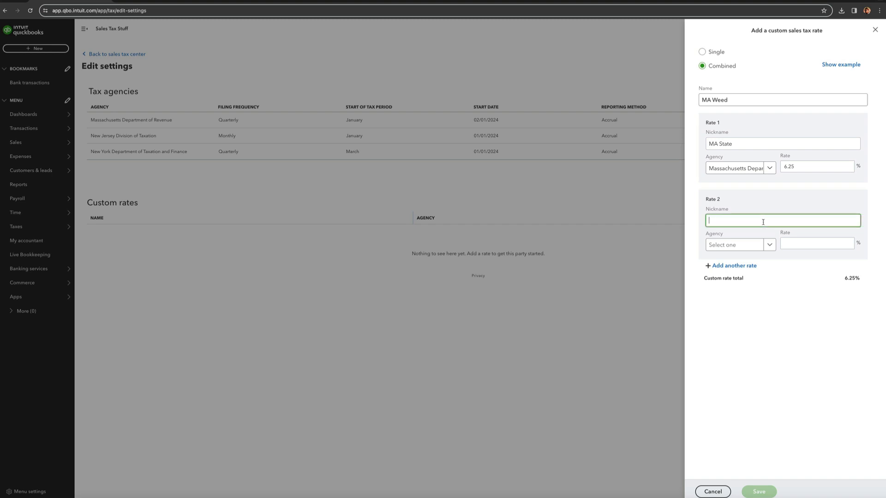
type("Weed")
left_click(740, 245)
type("Massachusetts Department of Revenue")
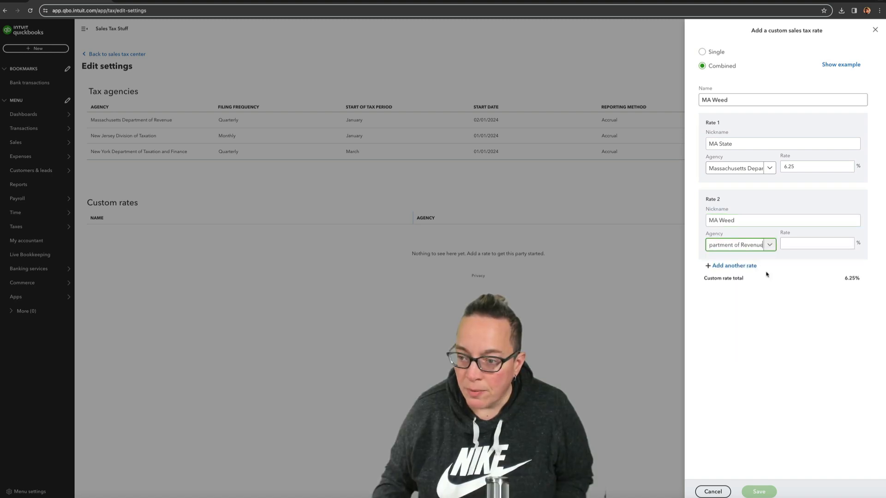
left_click(816, 244)
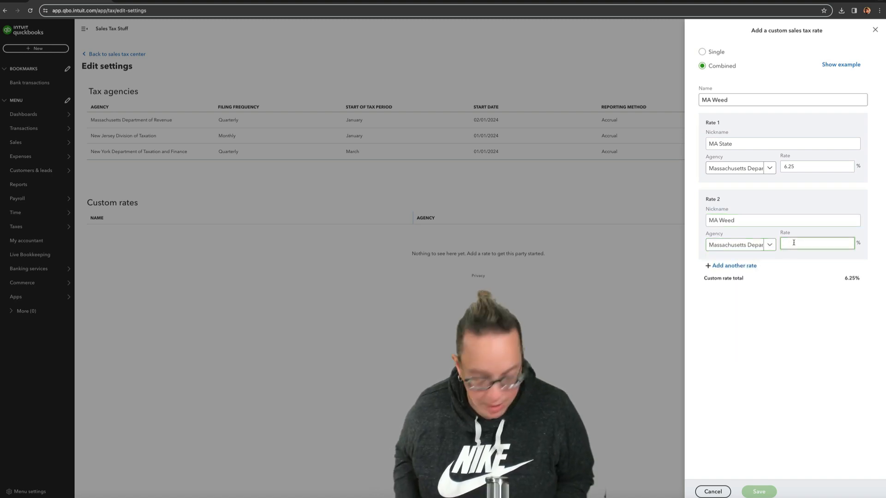
type("10.75")
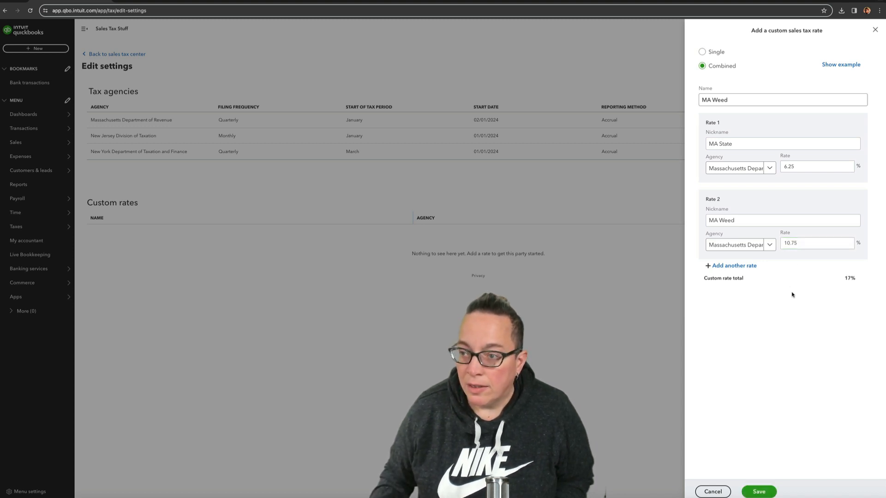
Save the 17% MA Weed combined rate to the custom rates list.
left_click(758, 492)
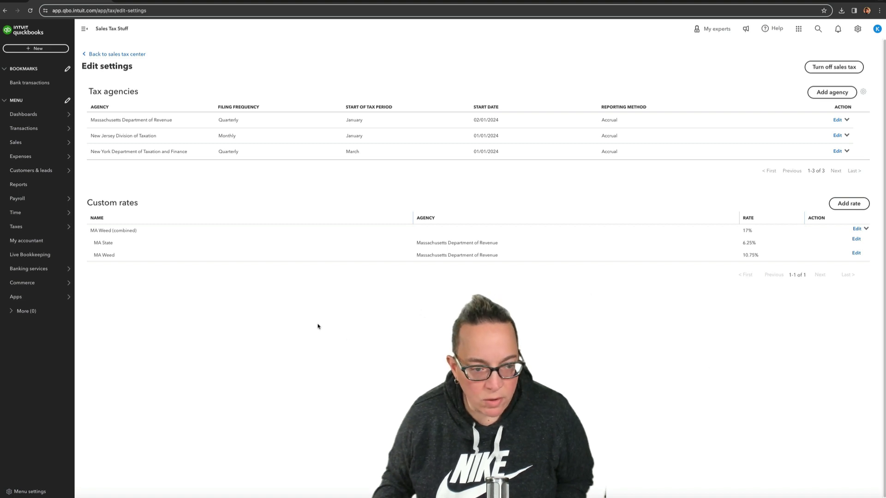
mouse_move(308, 333)
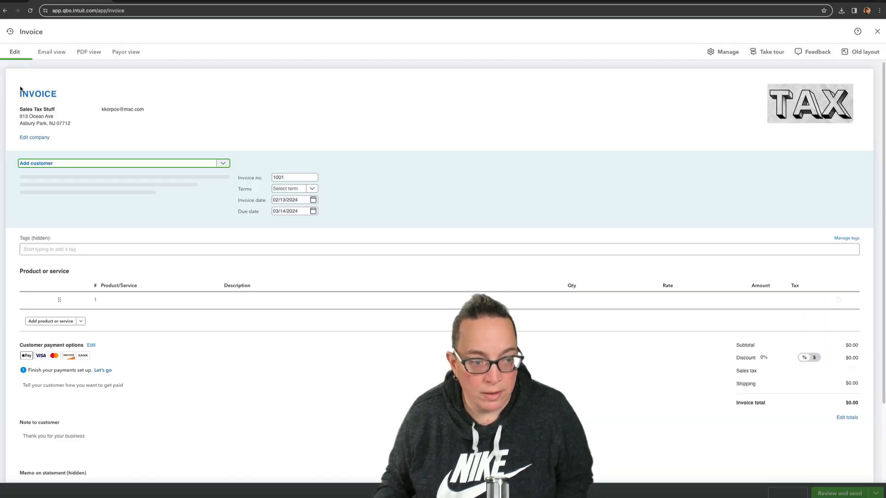
Bill a new invoice to MA, Boston with a Weed line item.
left_click(294, 188)
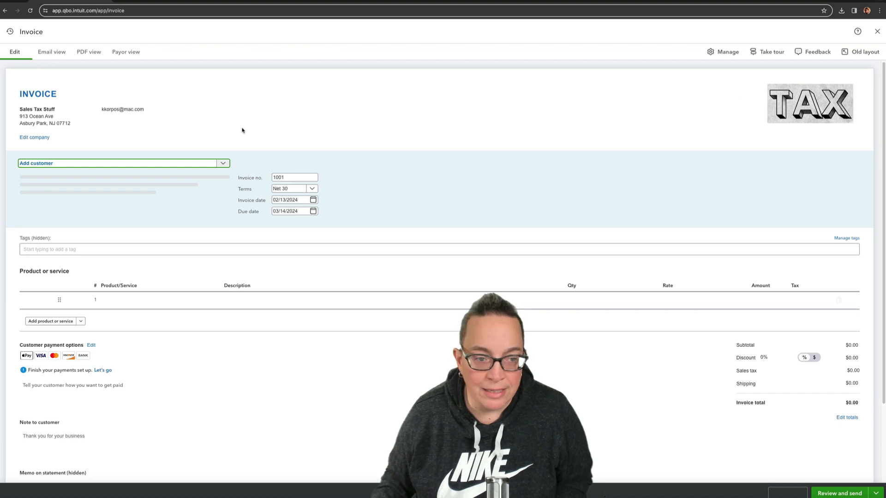
left_click(122, 163)
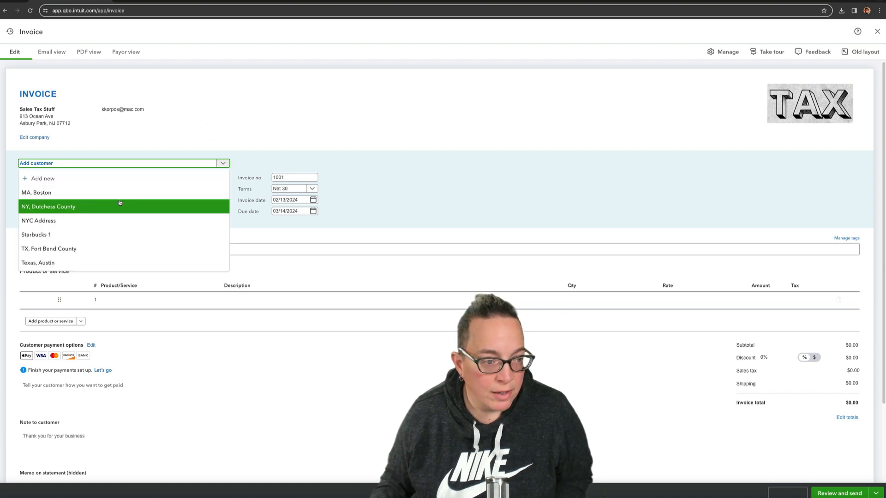
left_click(36, 192)
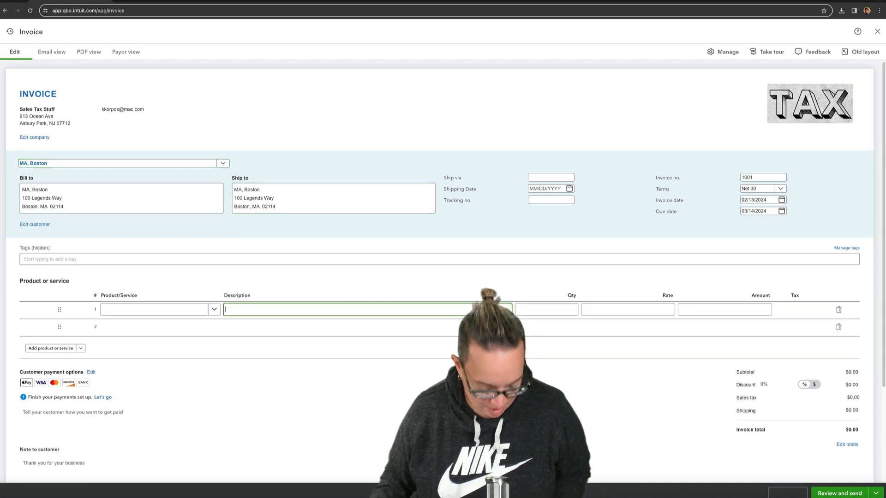
type("Weed")
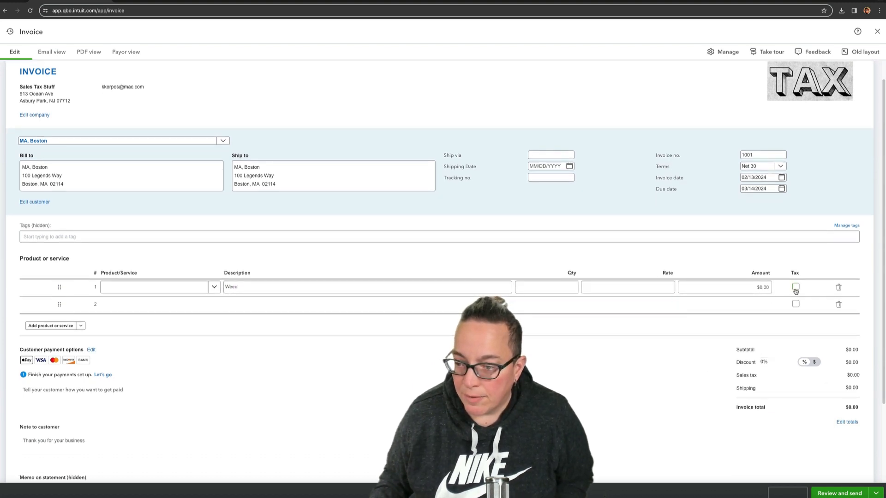
Make the Weed line taxable at $1,000 and view its $62.50 tax breakdown.
left_click(795, 287)
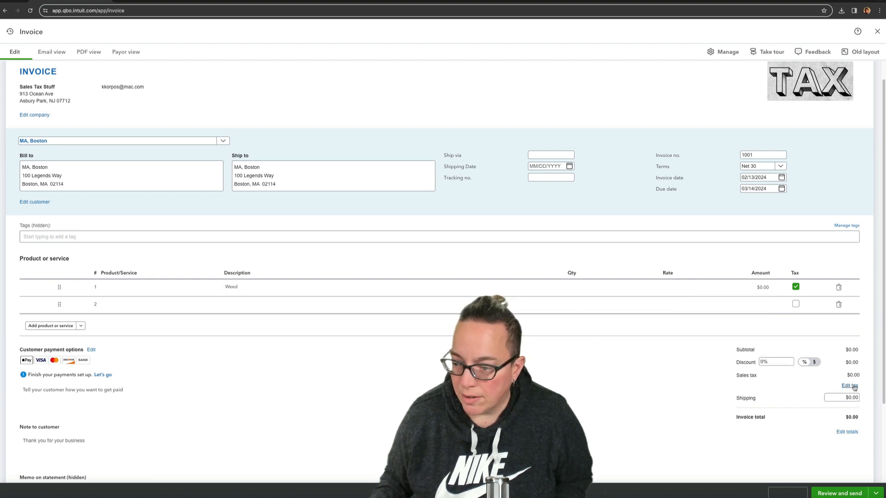
left_click(849, 386)
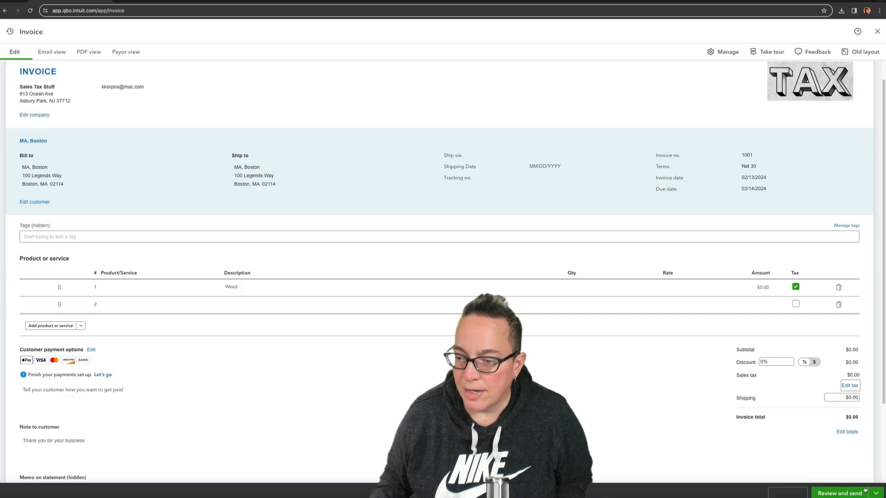
left_click(760, 287)
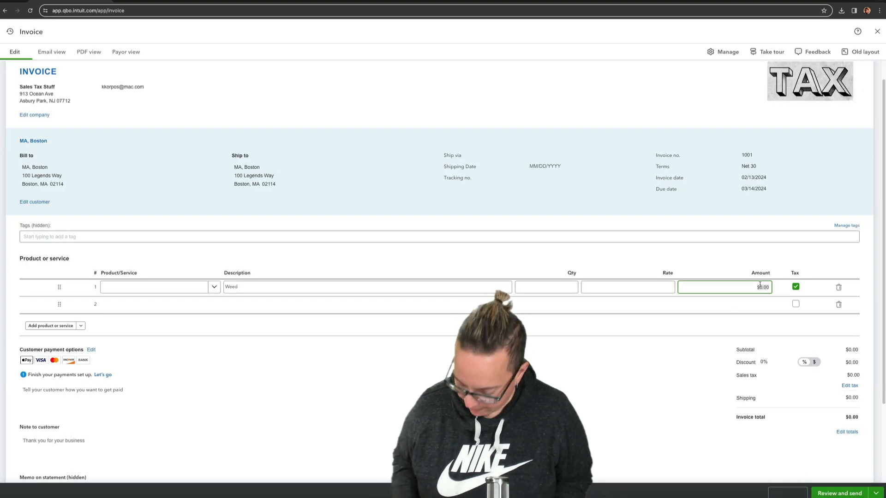
type("1000")
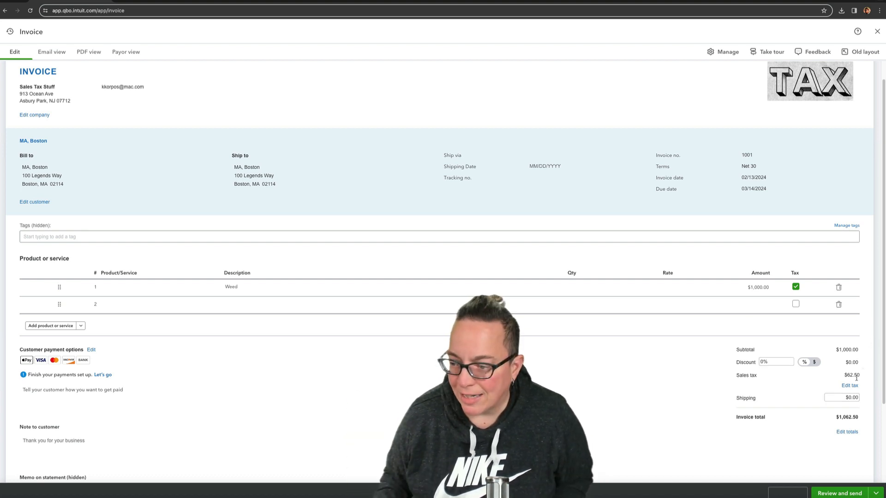
left_click(849, 386)
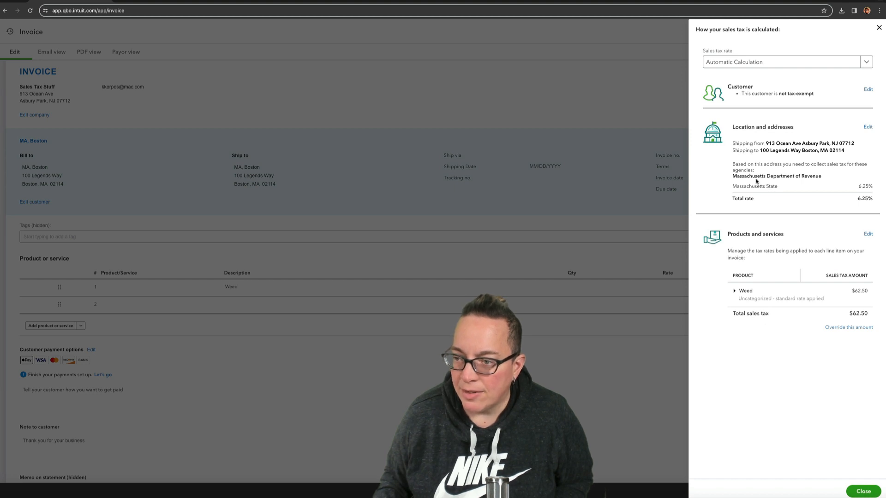
Switch the invoice's sales tax rate to MA Weed (17%), giving $170 tax.
left_click(735, 290)
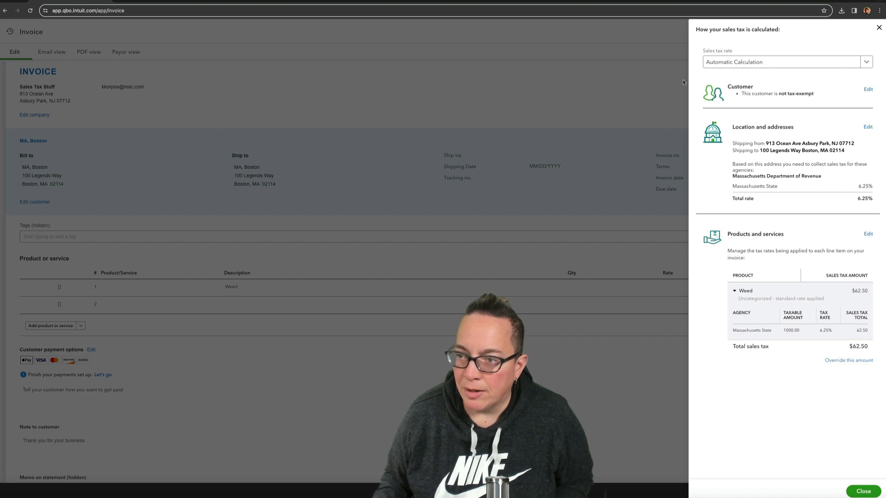
mouse_move(718, 77)
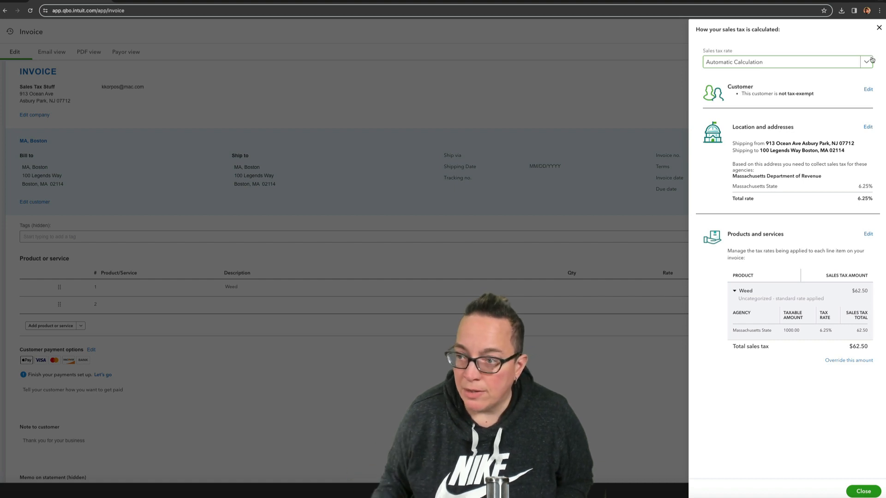
left_click(869, 61)
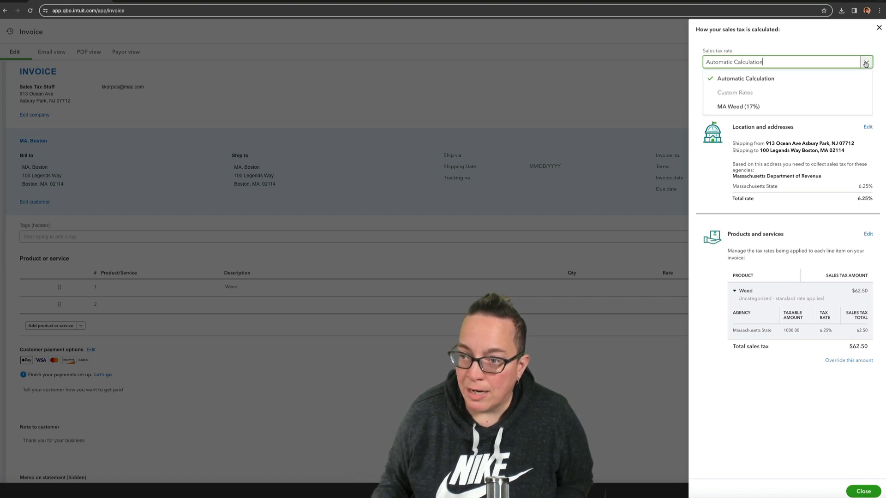
left_click(737, 106)
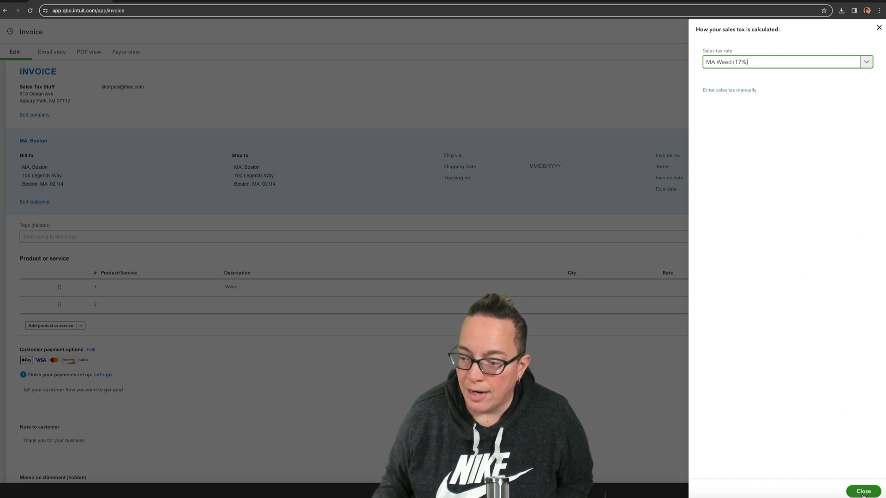
left_click(863, 491)
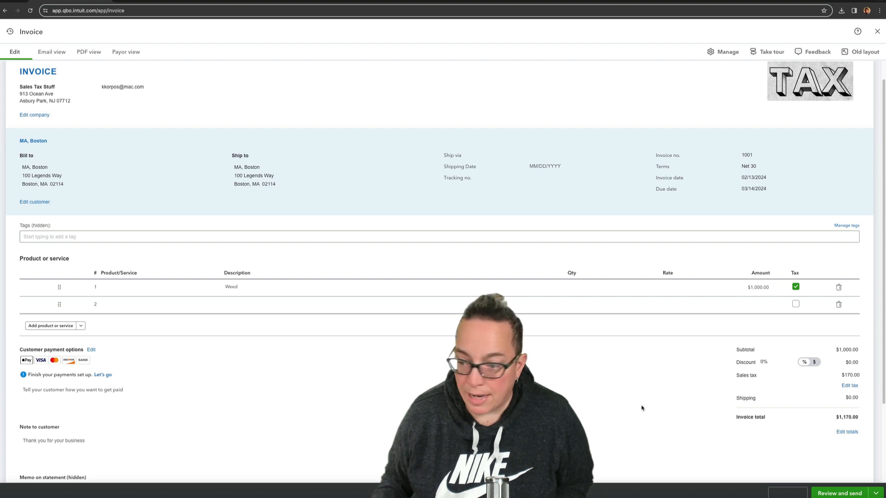
Set the sales tax rate back to Automatic Calculation, restoring $62.50 tax.
left_click(849, 385)
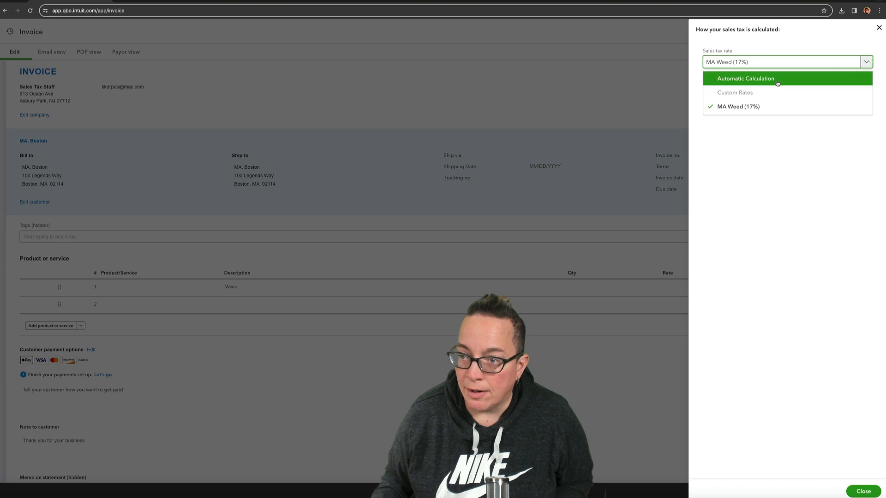
left_click(745, 78)
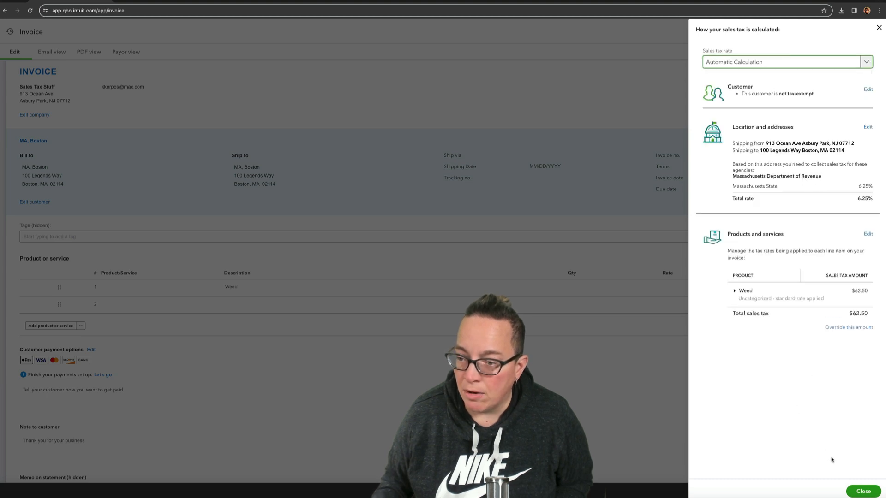
left_click(863, 491)
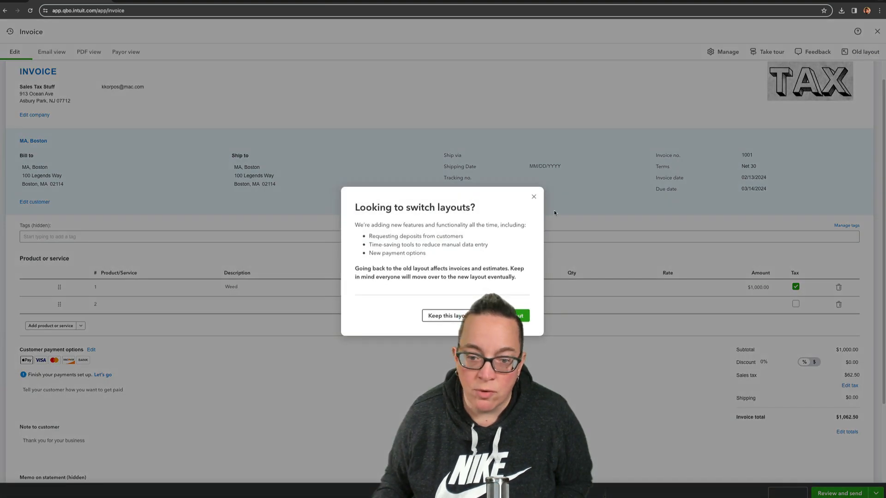
In the old layout, bill MA, Boston for a $1,000.00 Weed line.
left_click(513, 315)
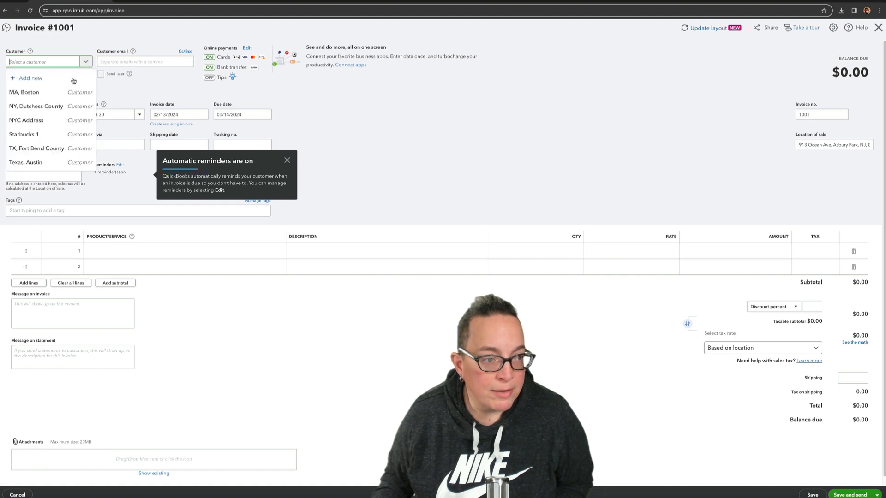
left_click(23, 92)
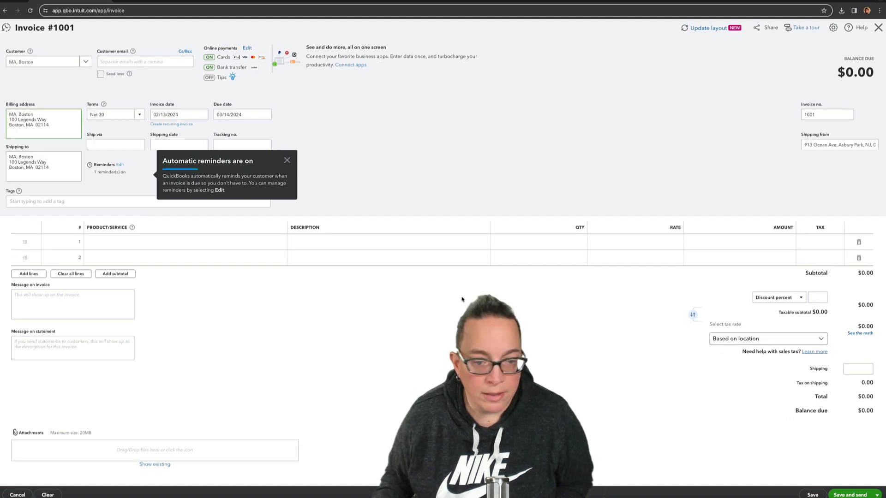
type("Weed")
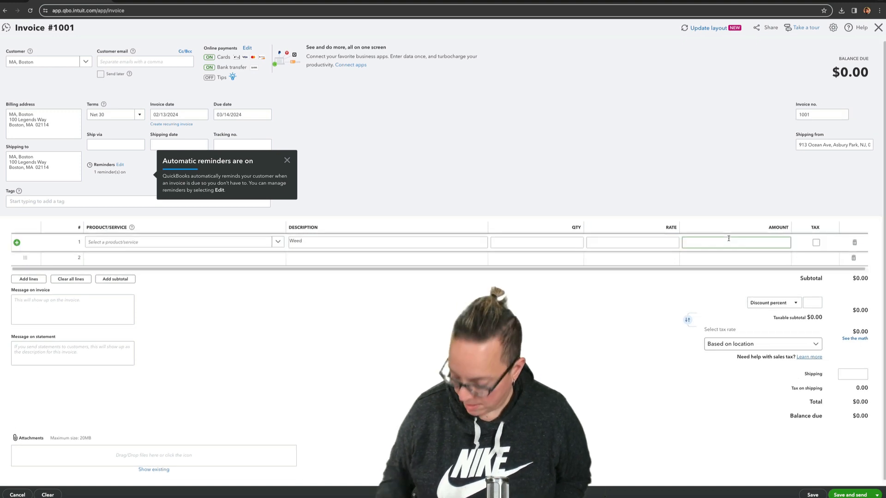
type("1000.00")
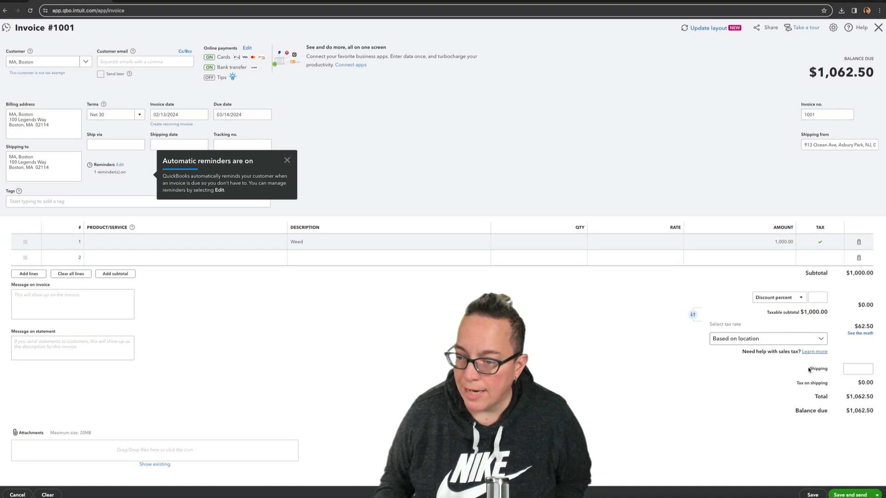
Choose the MA Weed 17% tax rate for a $1,170 total, then dismiss the reminders popup.
left_click(768, 338)
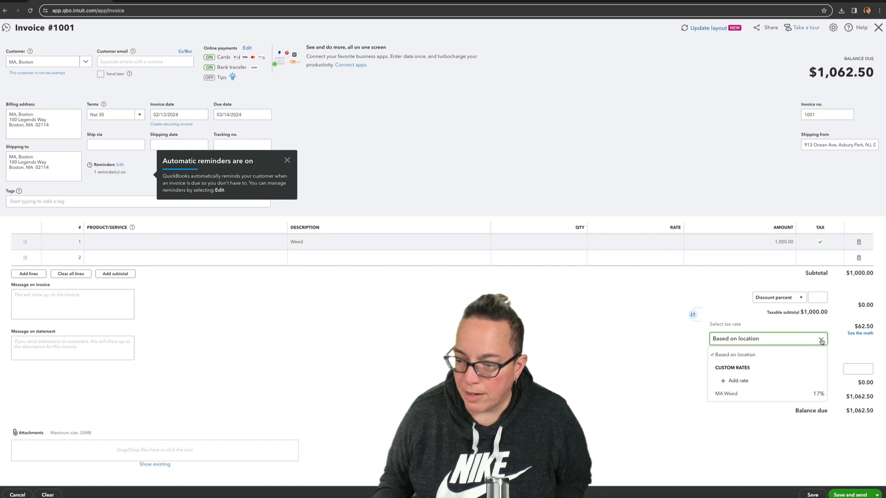
left_click(735, 355)
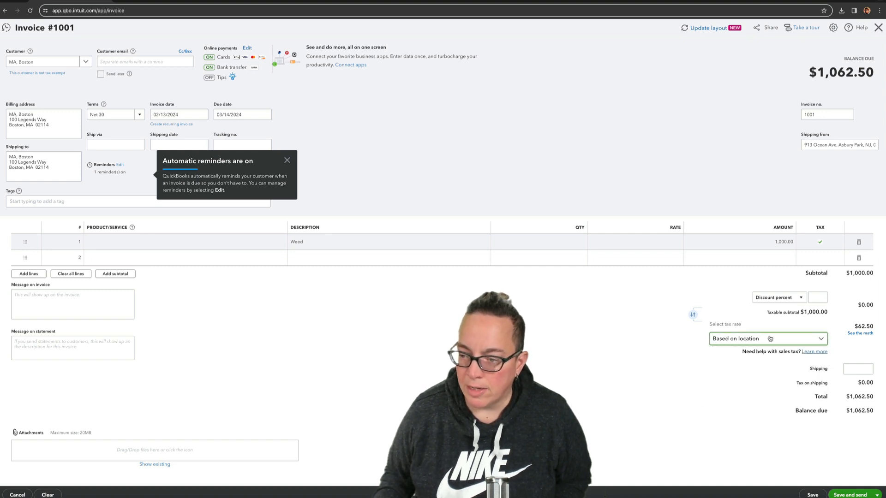
left_click(768, 339)
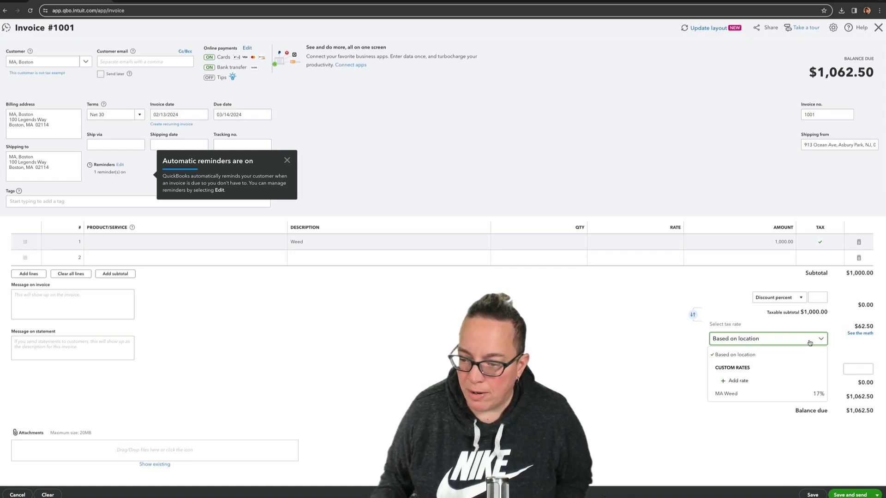
left_click(726, 393)
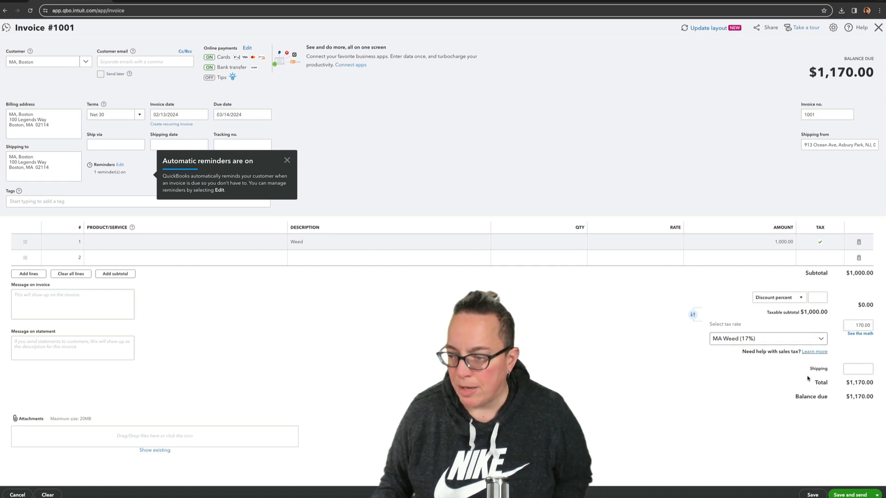
mouse_move(602, 361)
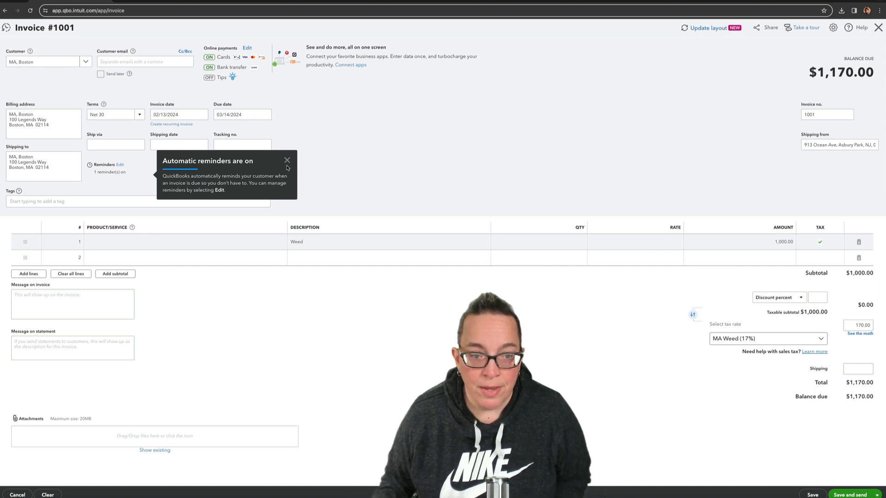
left_click(287, 160)
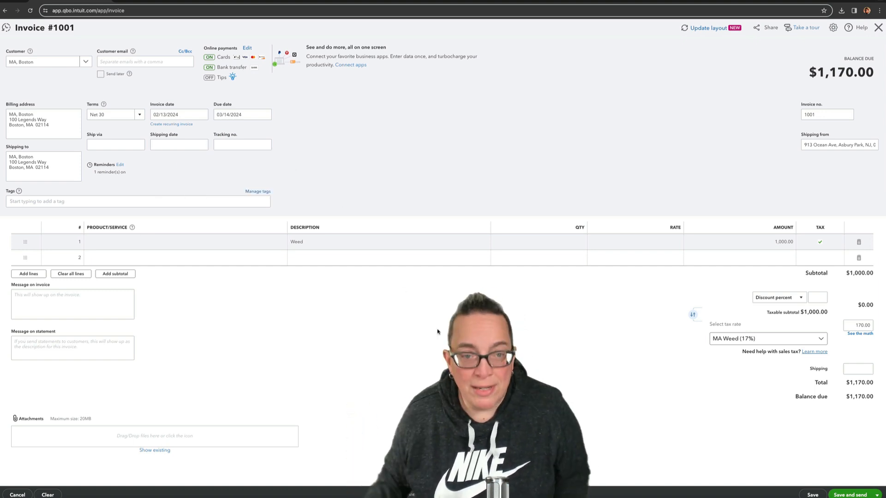